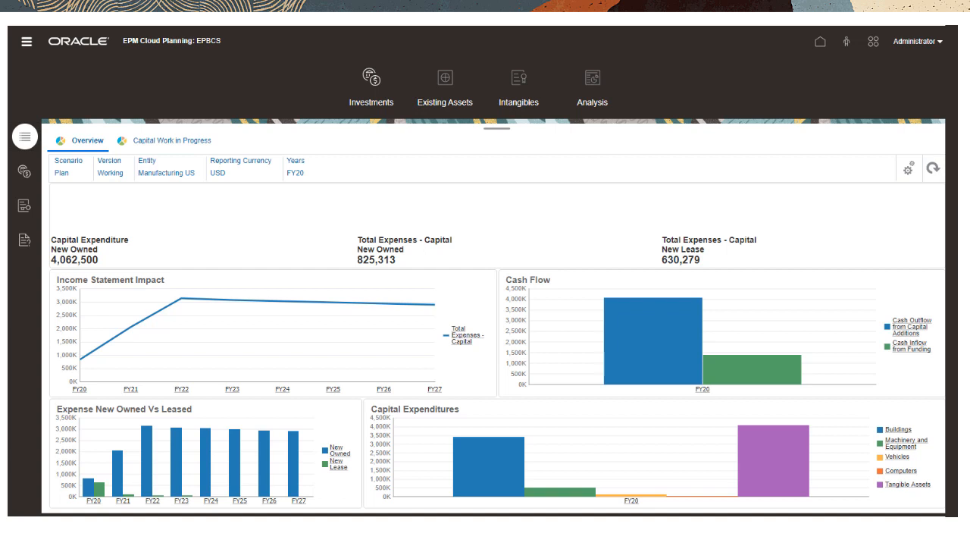
Step: Start a new leased asset from the lease planning form, then view the Vision Consolidated models
click(25, 204)
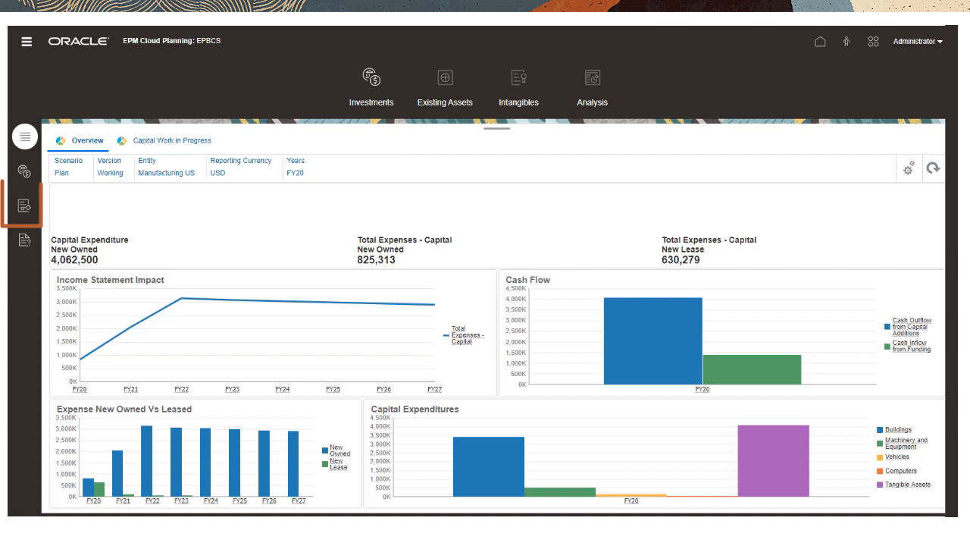
click(25, 205)
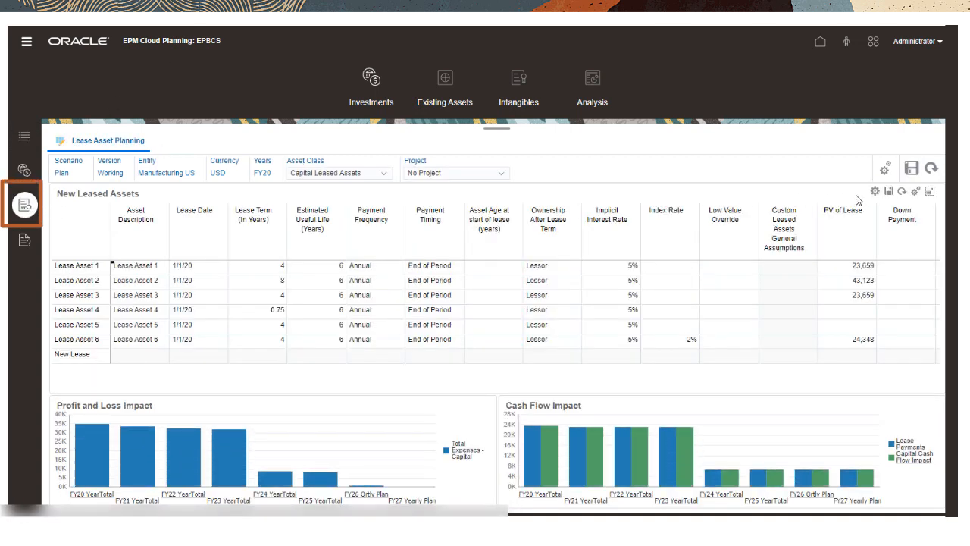
click(874, 190)
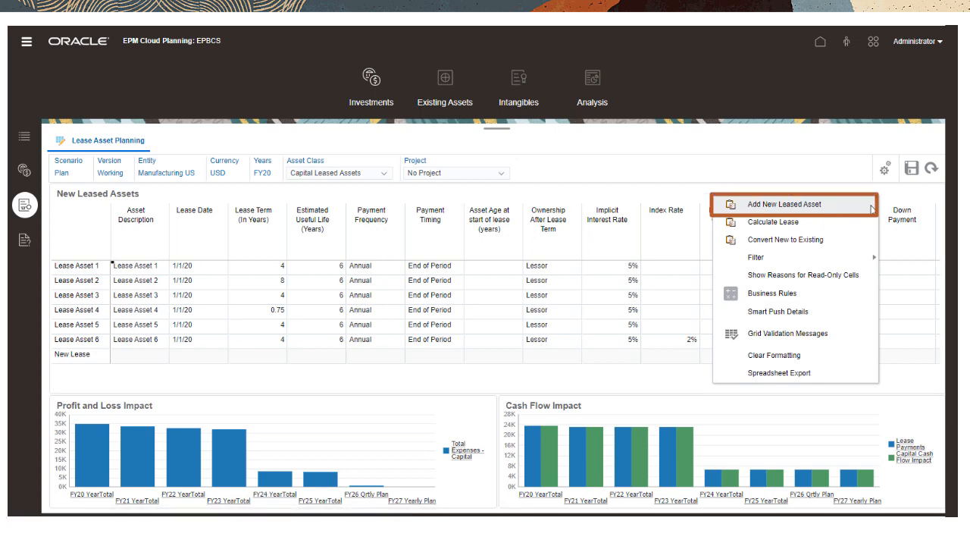
click(793, 204)
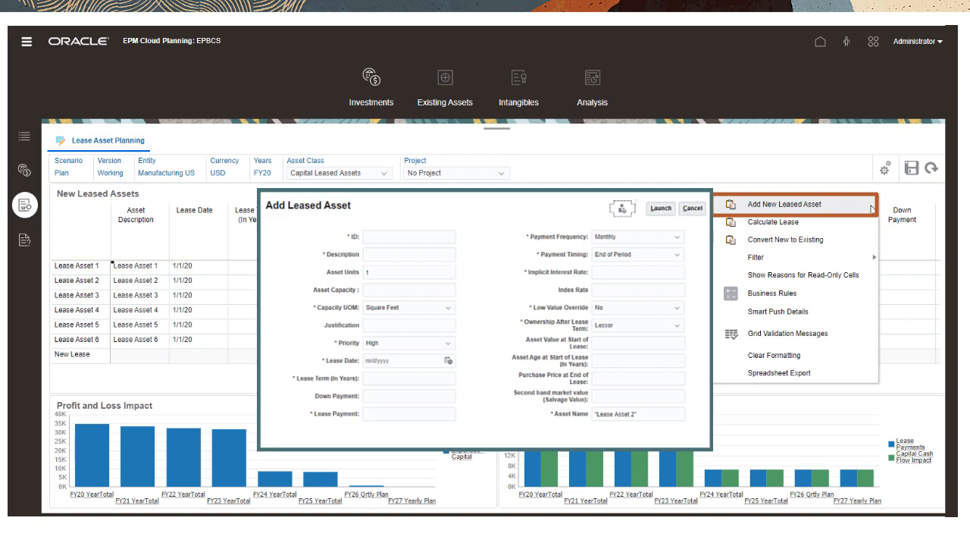
click(692, 208)
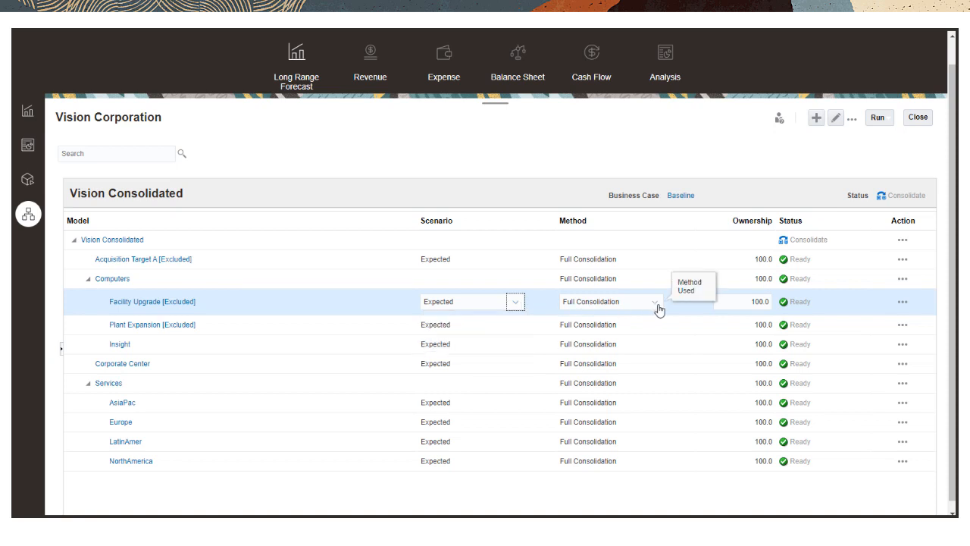
Step: Check the Product Sales account forecast, then goal-seek LRP Net Income to 15
click(656, 301)
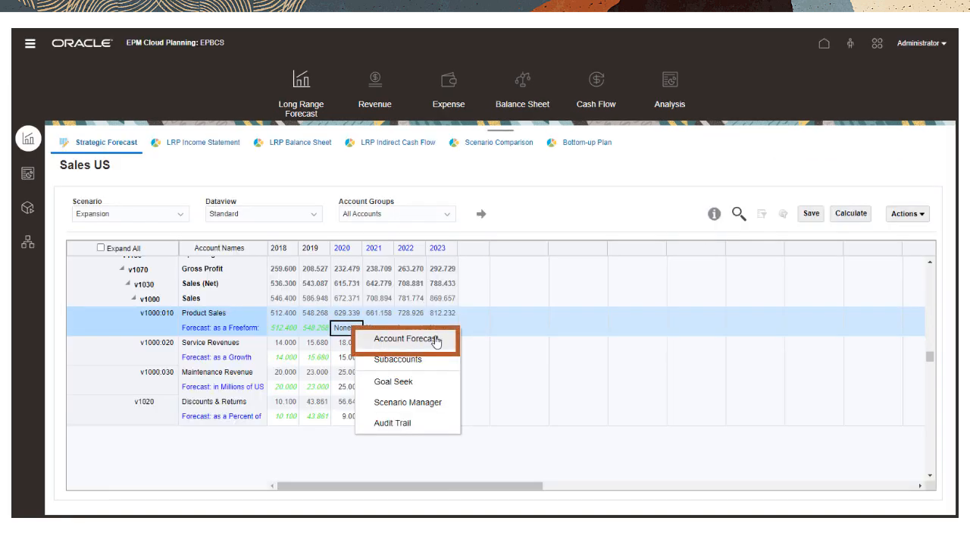
click(406, 340)
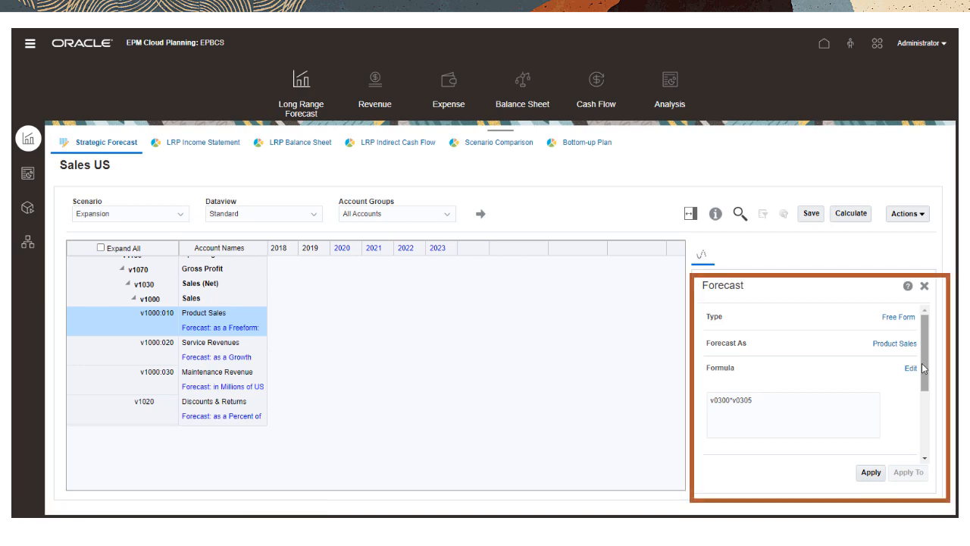
click(909, 368)
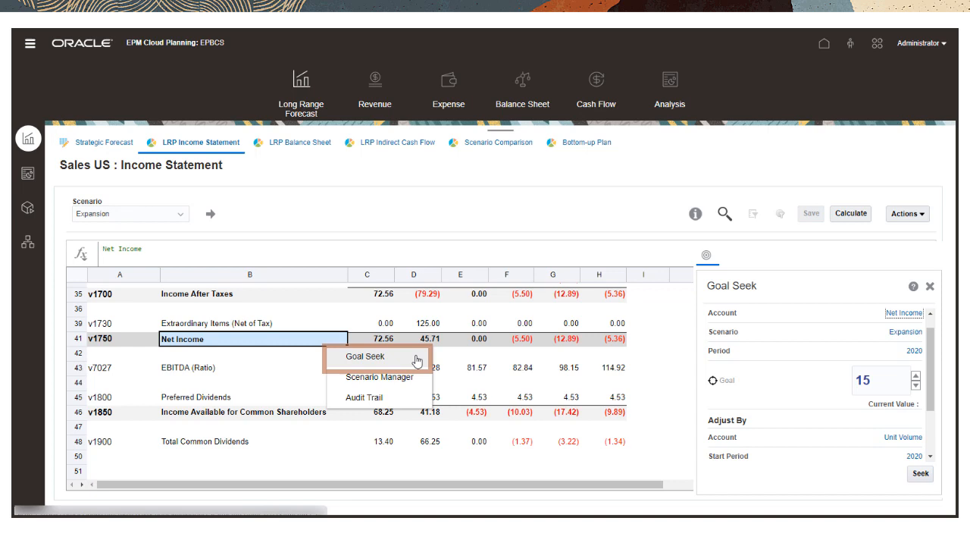
click(366, 356)
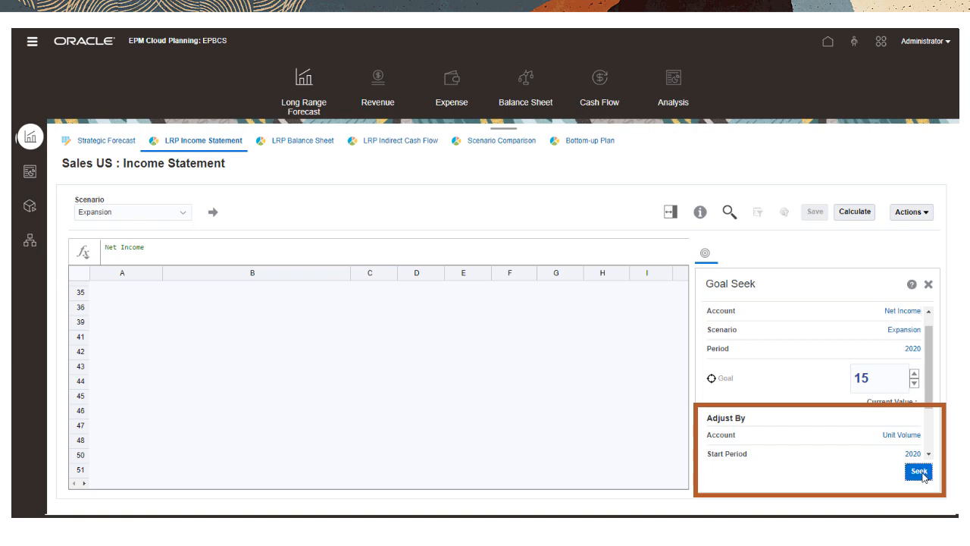
click(918, 473)
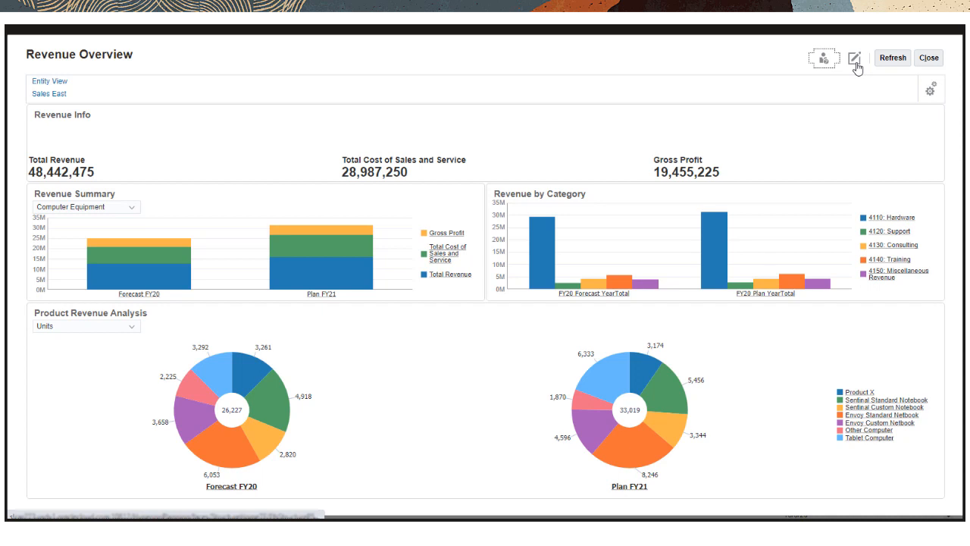
Step: Edit the Revenue Overview dashboard and switch the Table Geomap Waterfall designer panel to Library
click(854, 58)
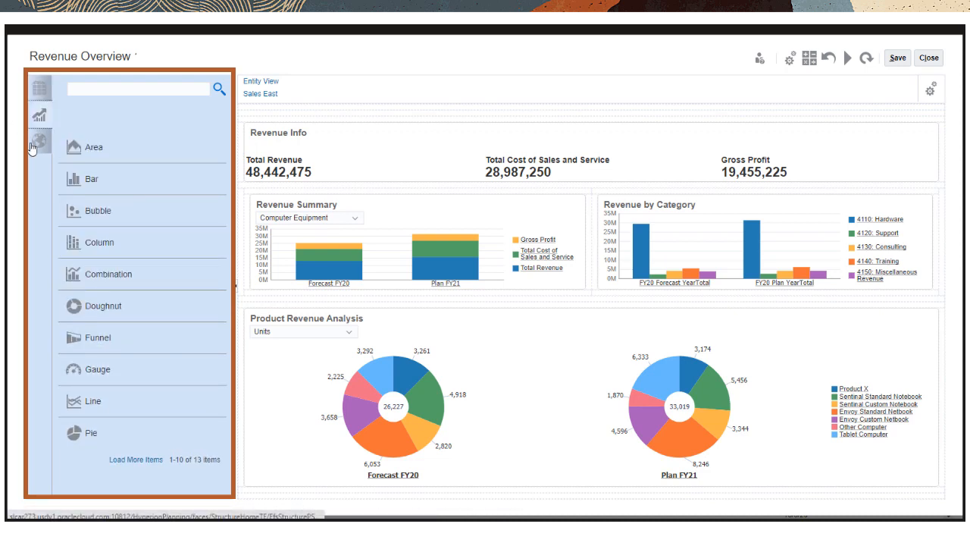
click(32, 146)
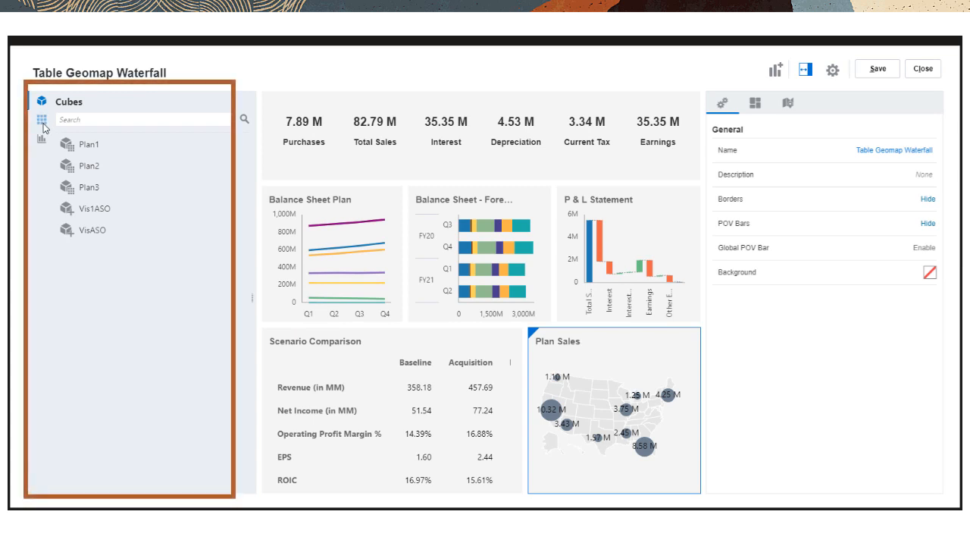
click(42, 119)
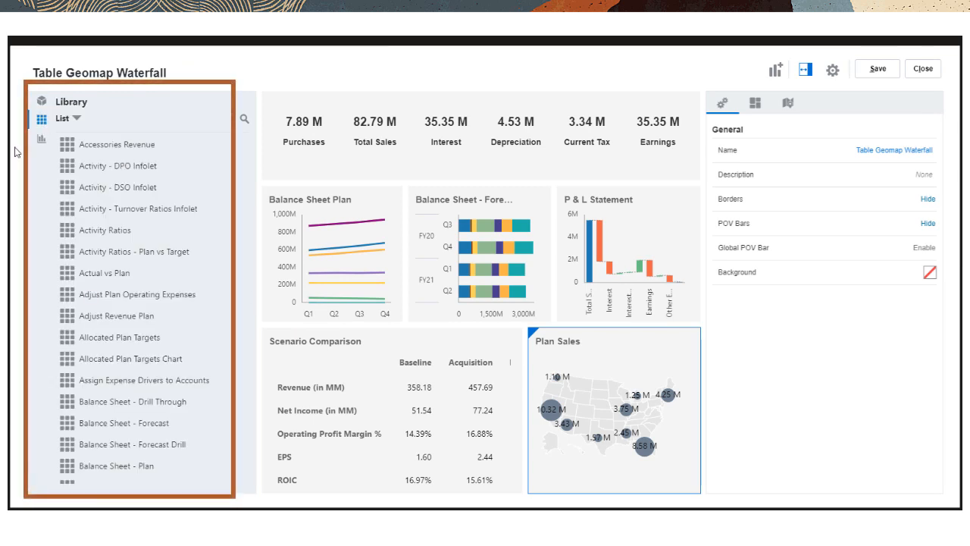
click(41, 138)
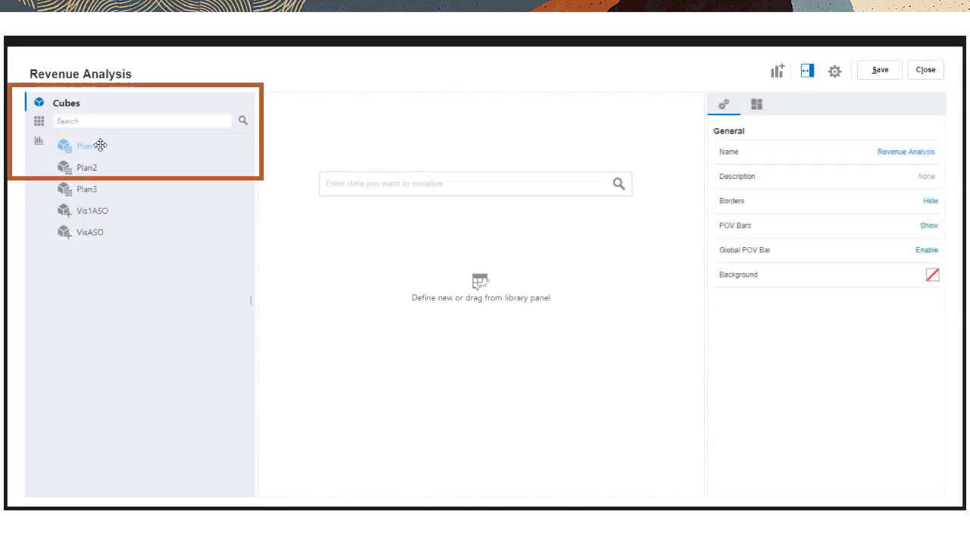
Step: Drag the Plan1 cube onto the dashboard and add the Plan scenario member
drag(87, 145, 430, 191)
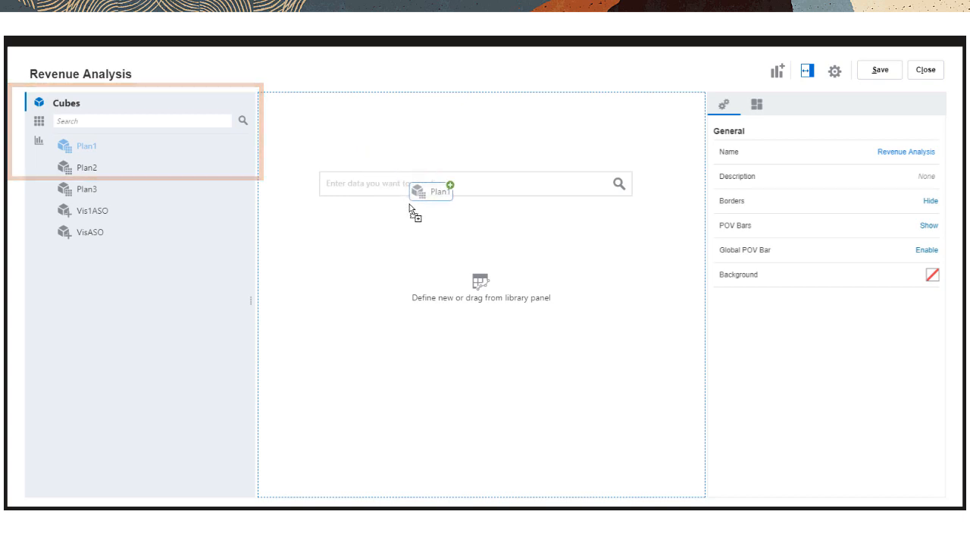
text(plan)
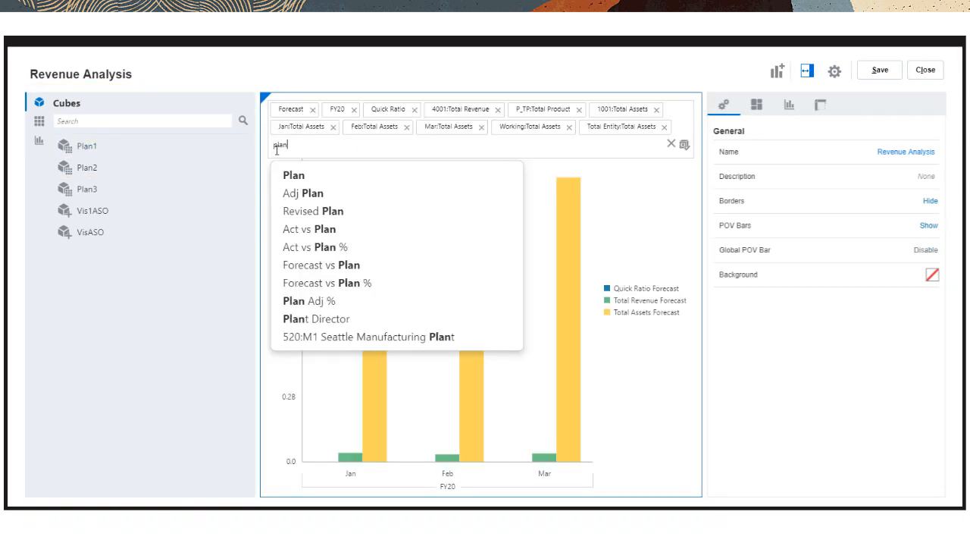
click(294, 175)
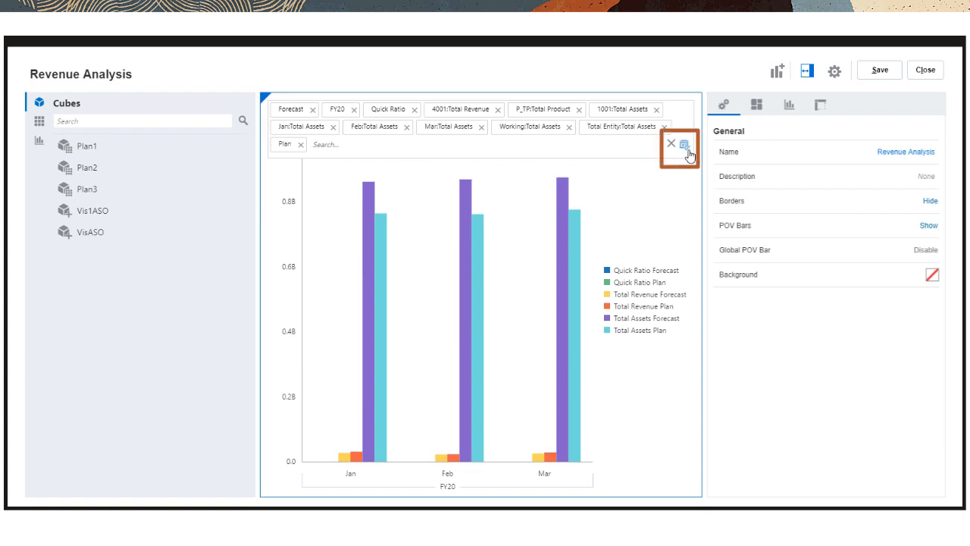
click(819, 104)
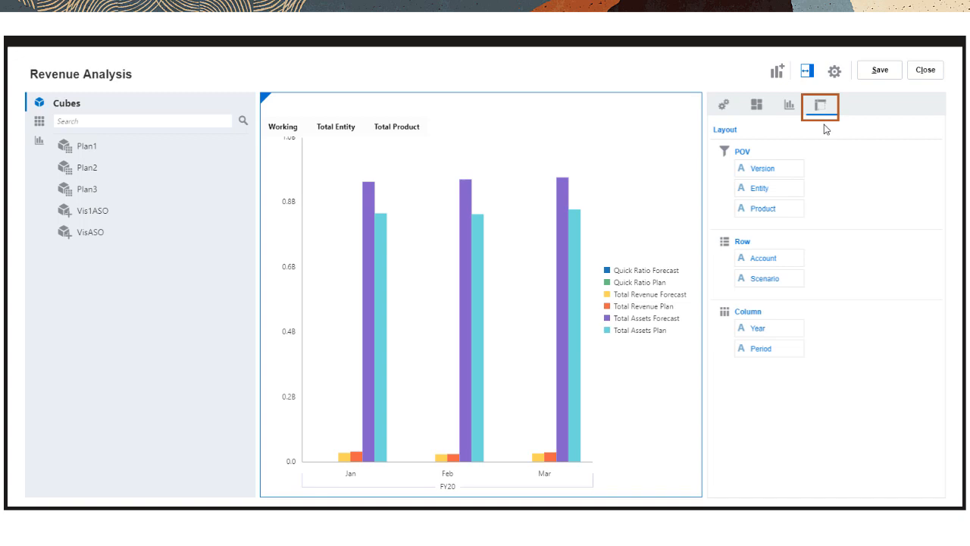
Step: Review the chart's Bar formatting and change its chart type
click(756, 105)
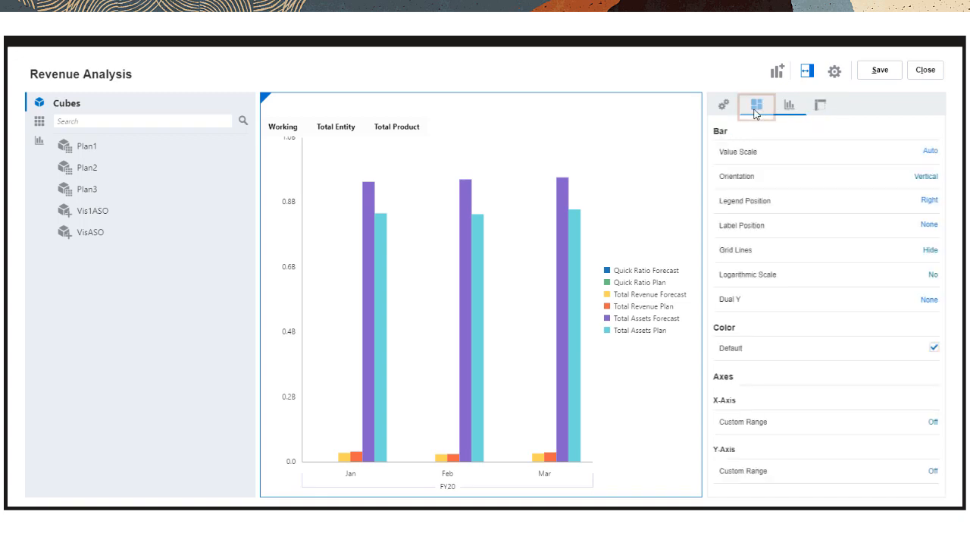
click(756, 105)
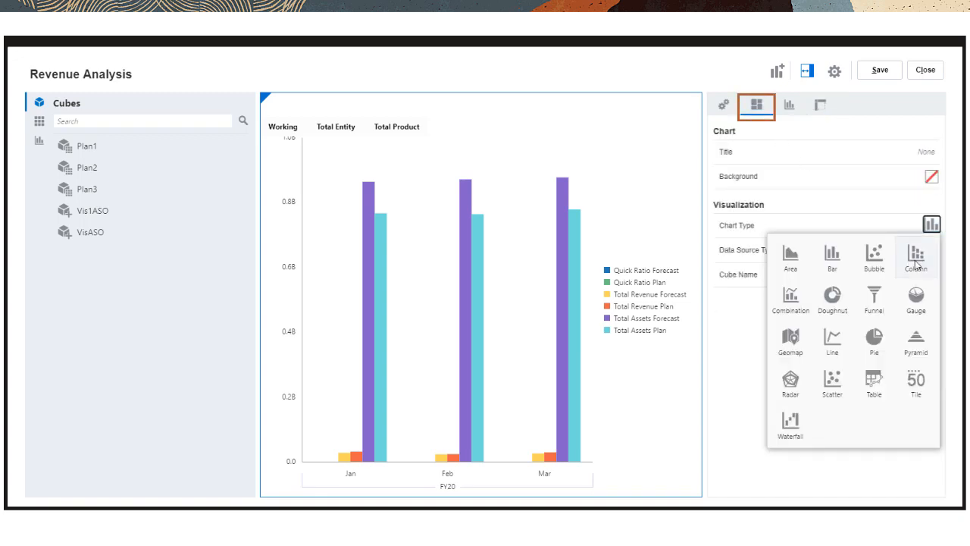
click(916, 256)
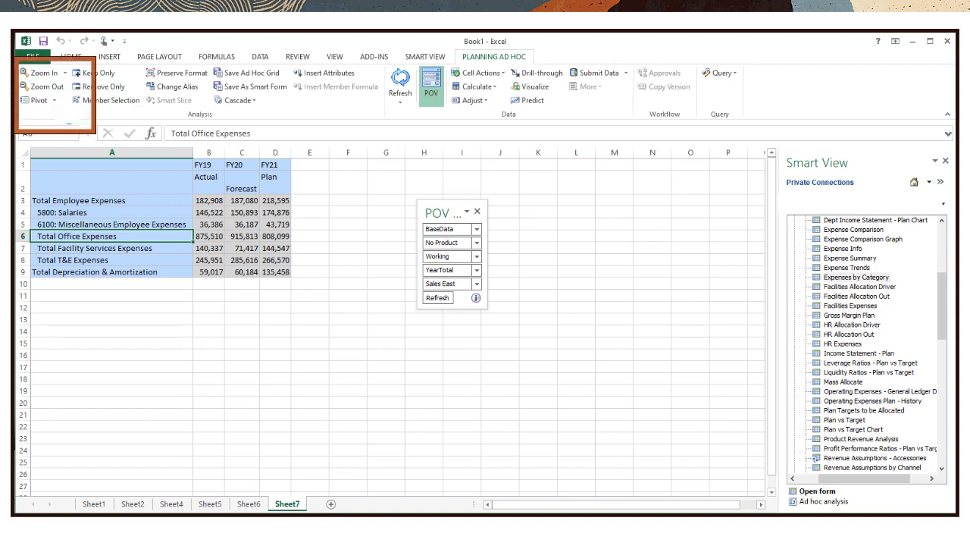
Step: Drill into Total Office Expenses and add Computer Equipment to the selected Product members
double_click(76, 236)
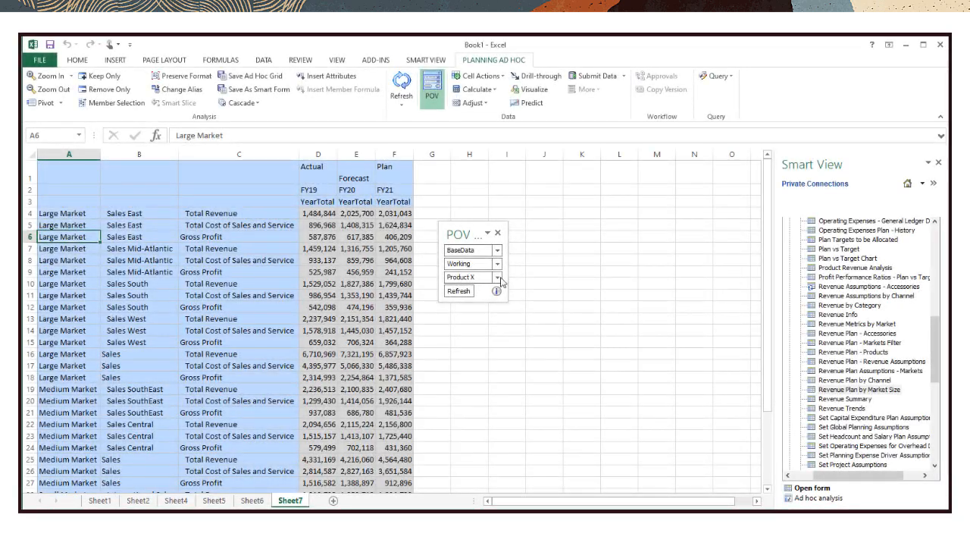
click(498, 277)
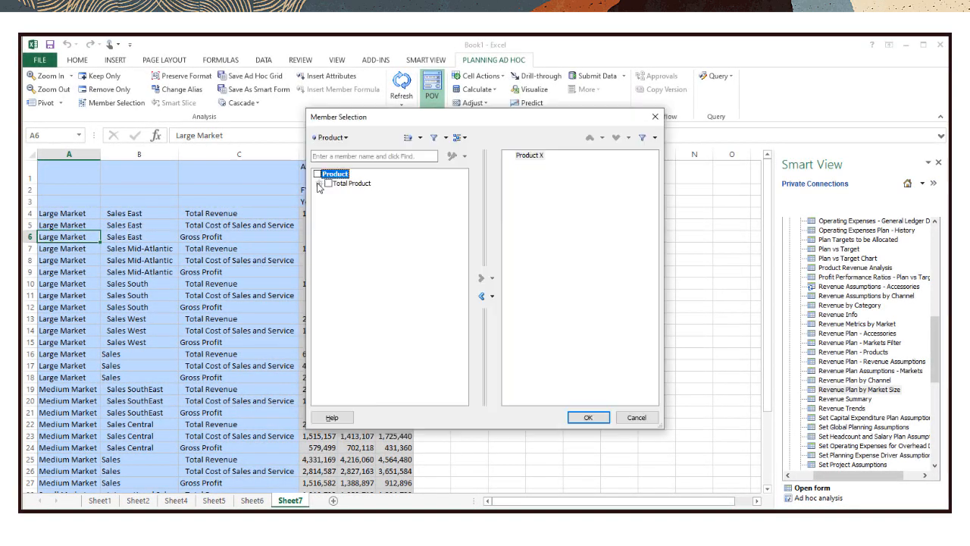
click(331, 183)
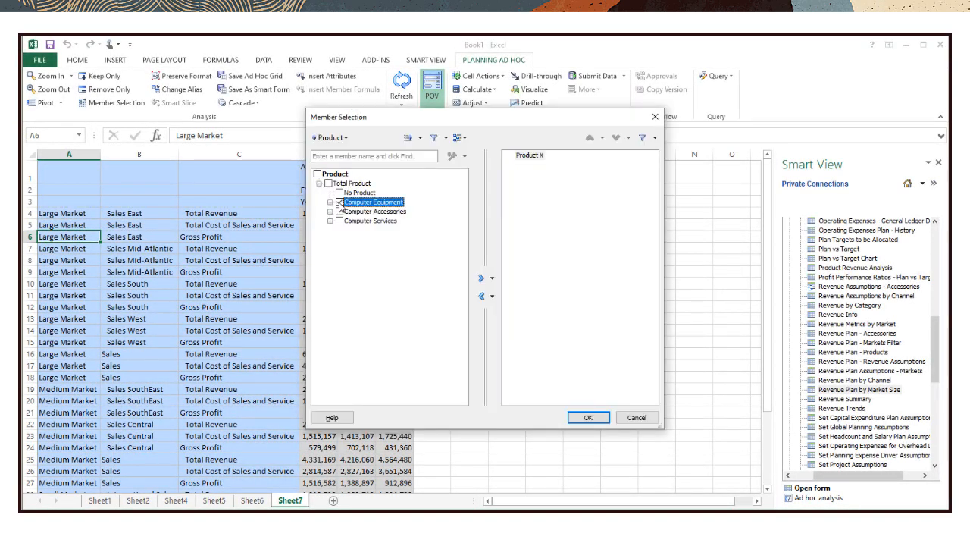
click(482, 282)
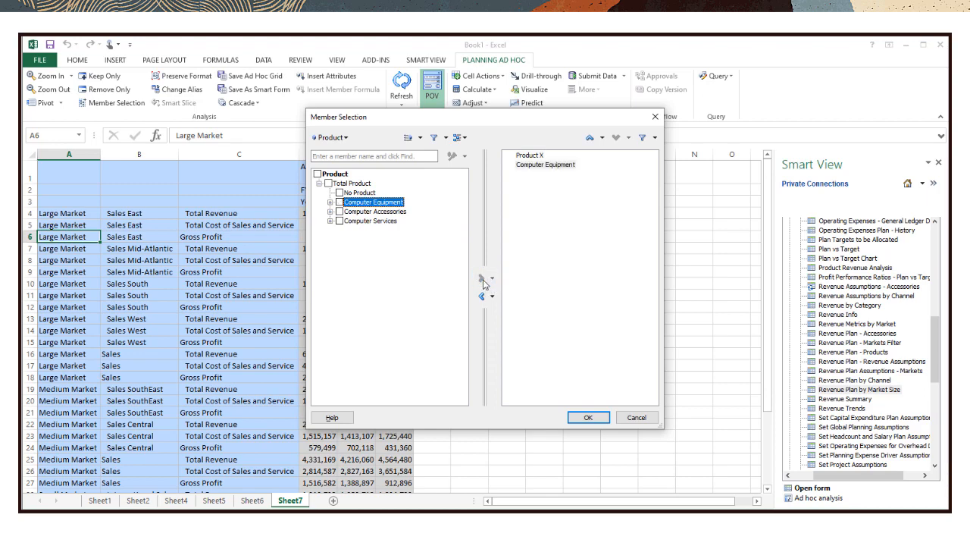
click(588, 417)
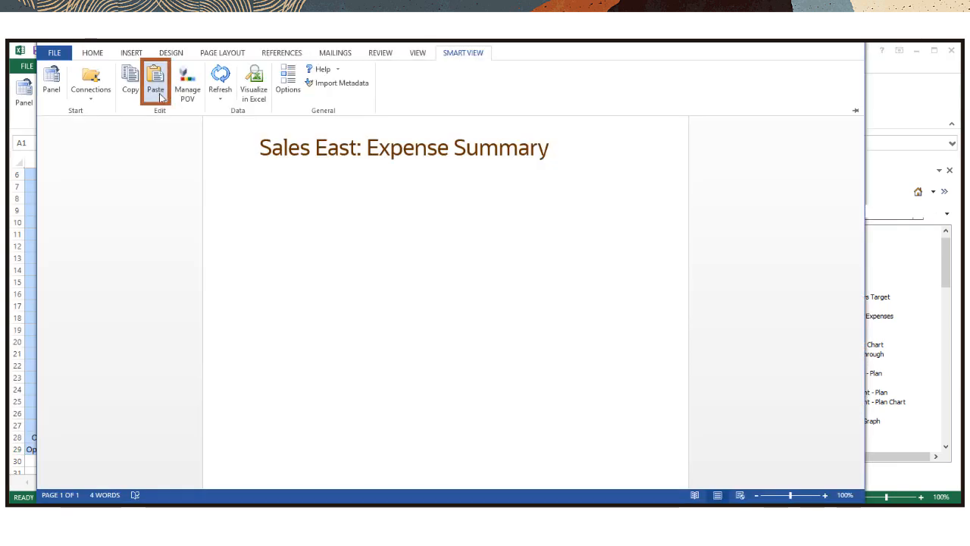
Step: Paste the copied Sales East expense grid into Word and refresh its values
click(156, 80)
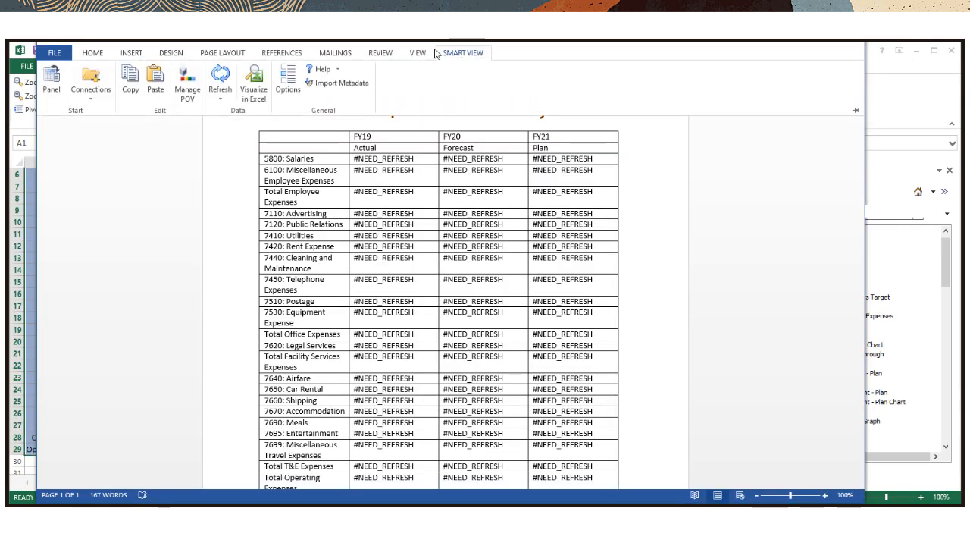
click(220, 79)
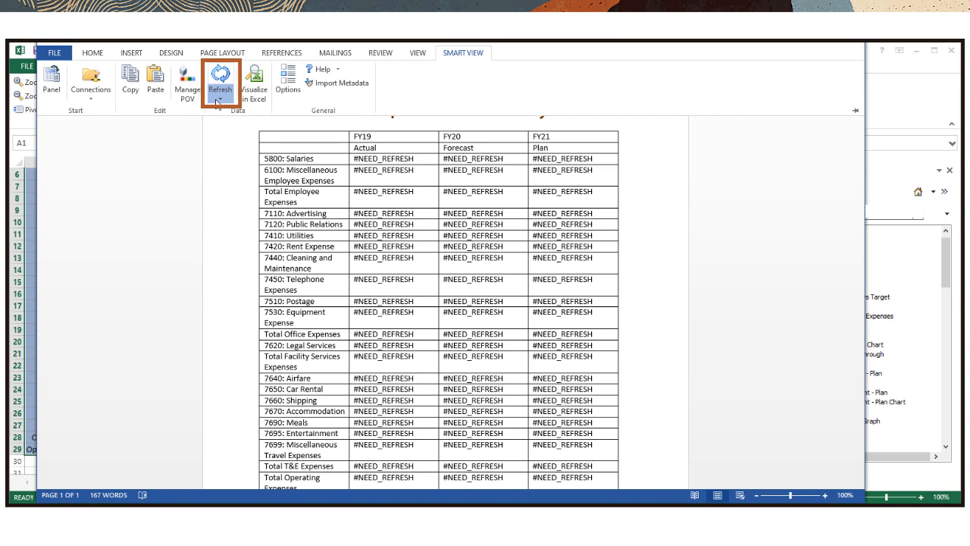
click(220, 84)
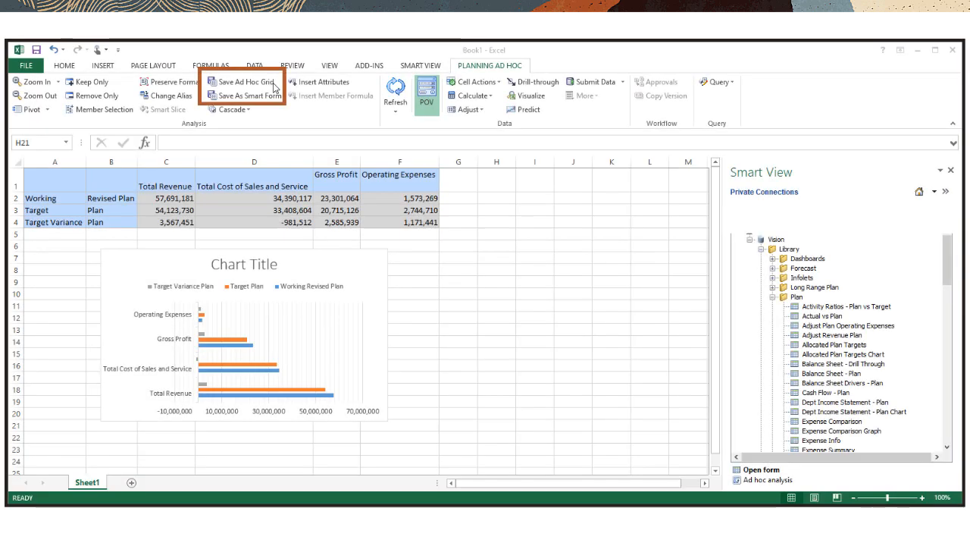
click(242, 82)
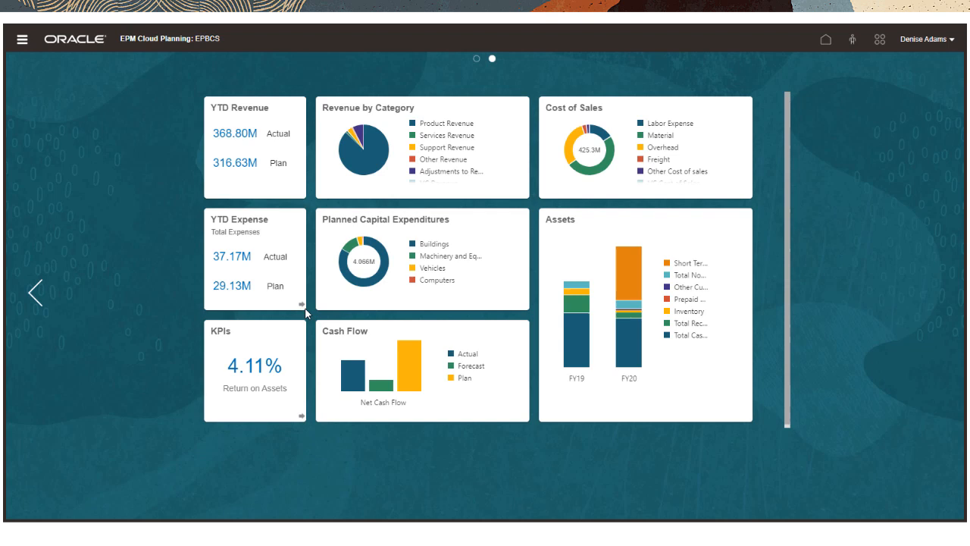
Step: Open the dashboard with YTD Revenue, Cost of Sales, Assets and Cash Flow tiles
click(302, 309)
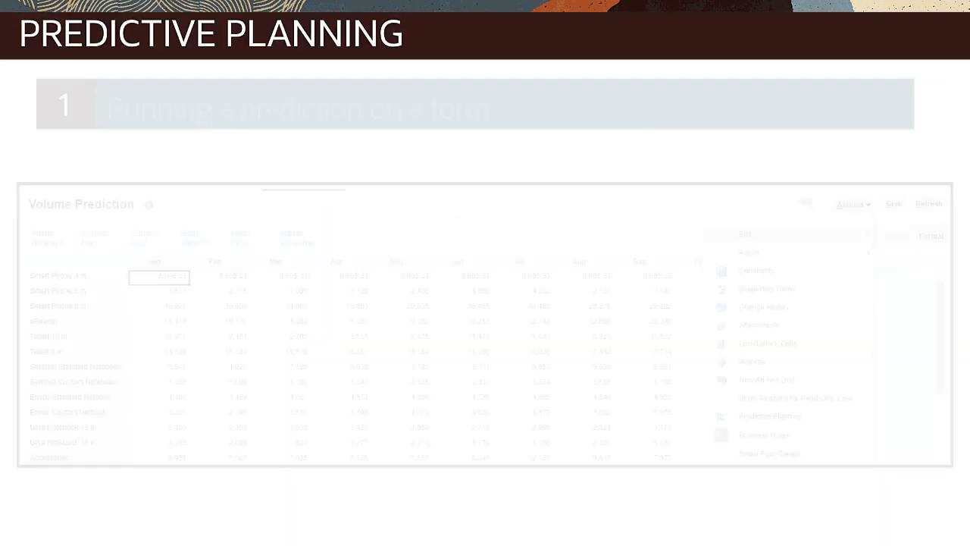
Step: Create and schedule a monthly Auto Predict job called 'Sales US Forecast'
click(852, 204)
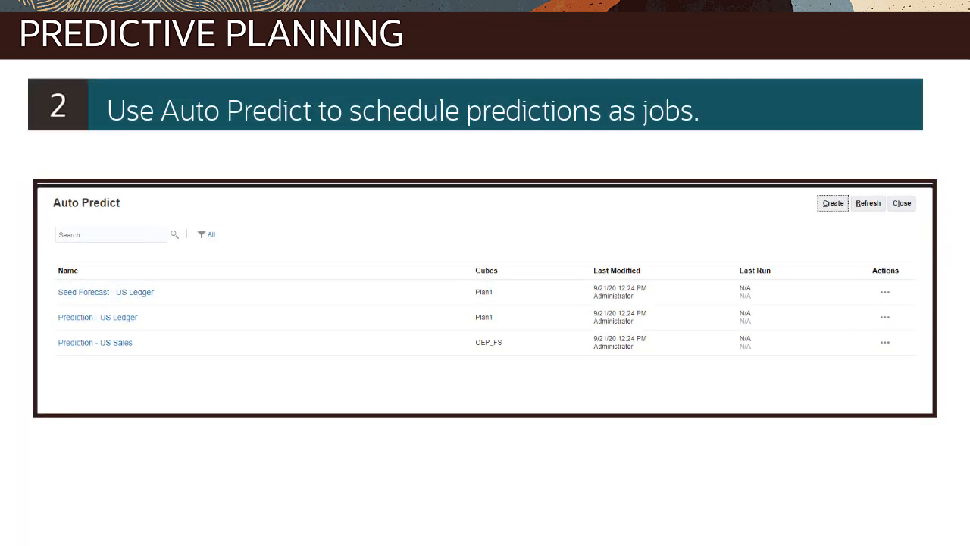
click(833, 203)
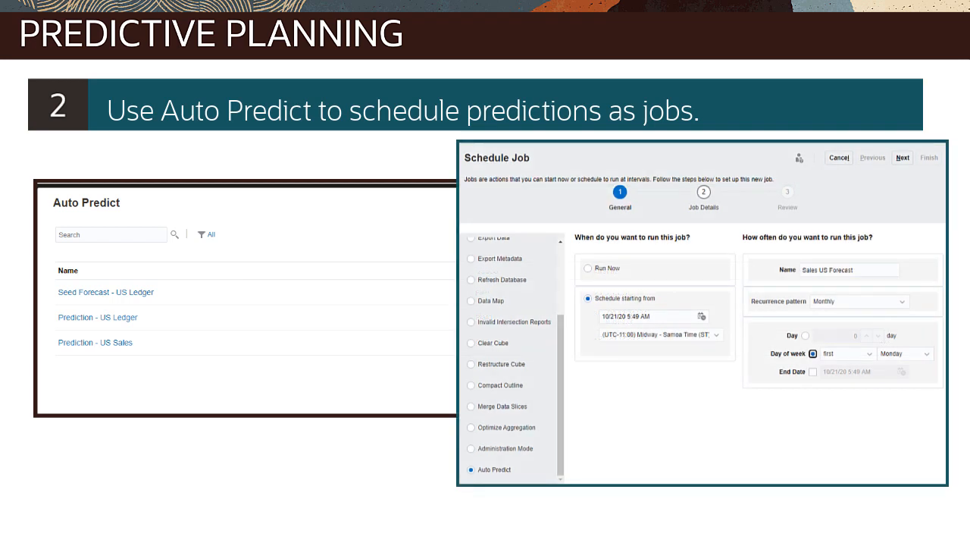
click(494, 469)
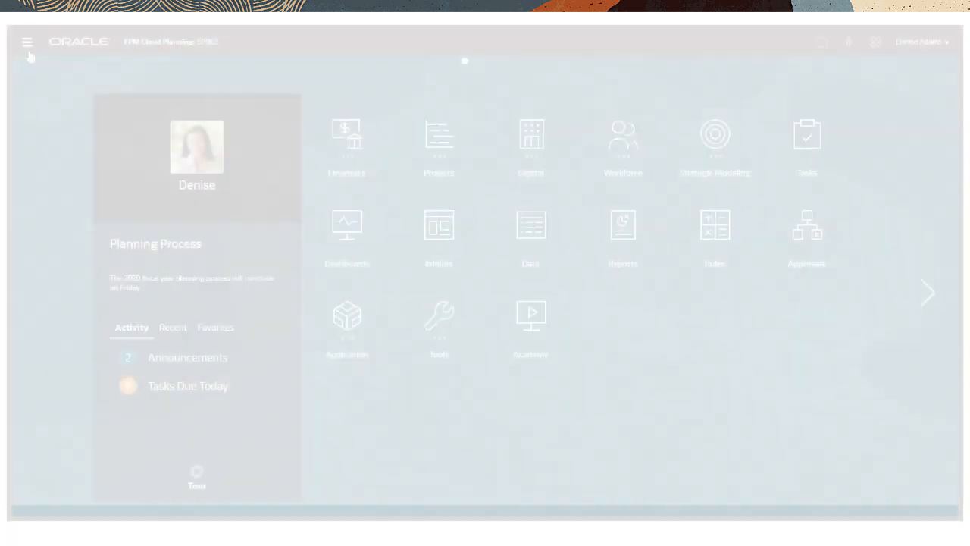
Step: Start the US approval unit in Manage Approvals and confirm the message
click(28, 42)
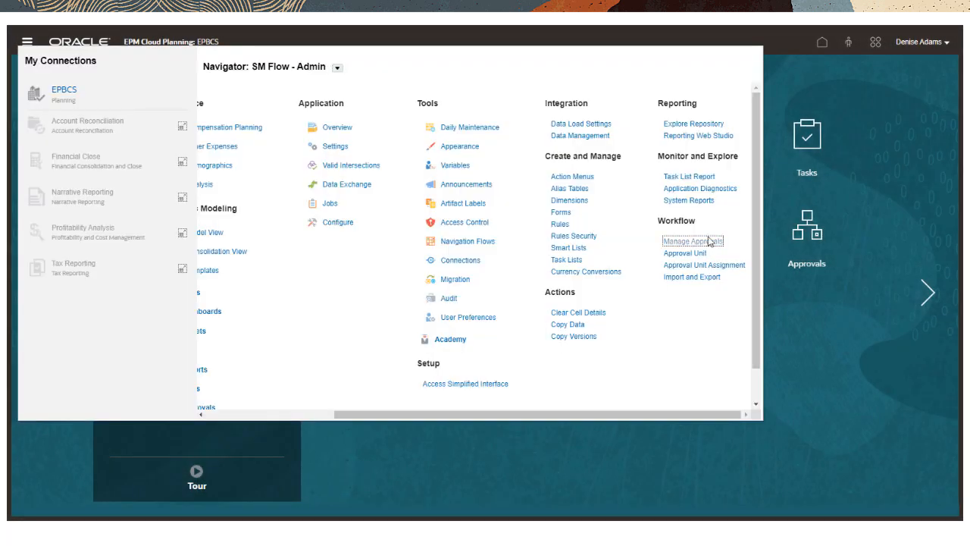
click(690, 241)
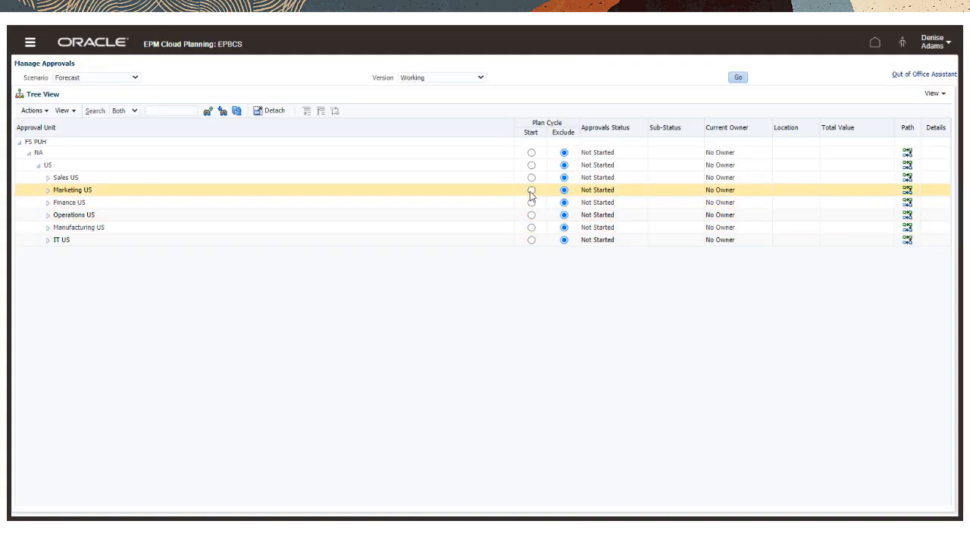
click(532, 164)
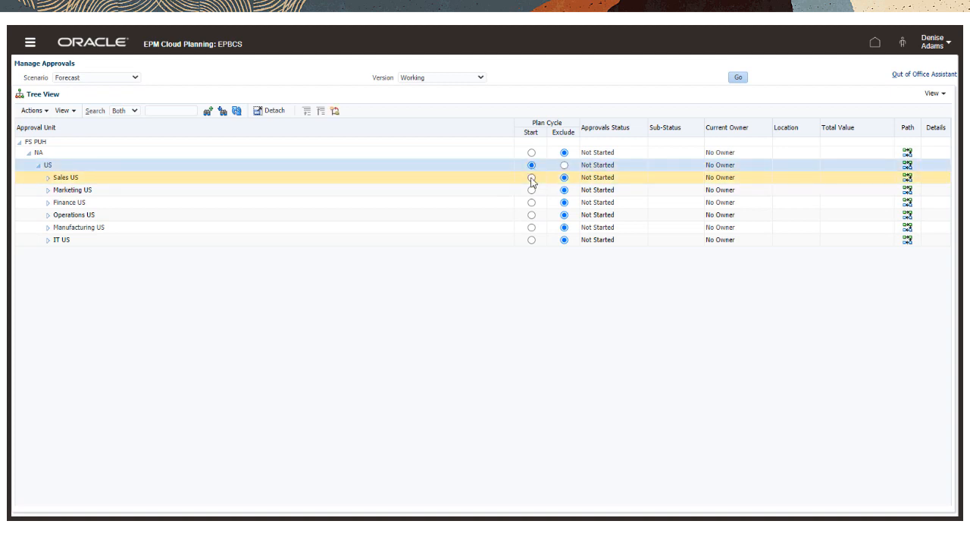
click(532, 165)
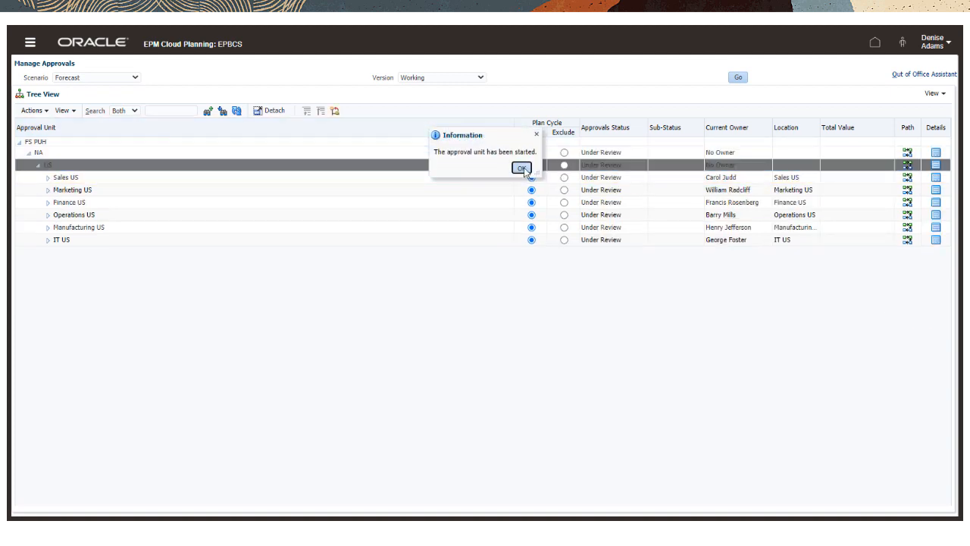
click(520, 168)
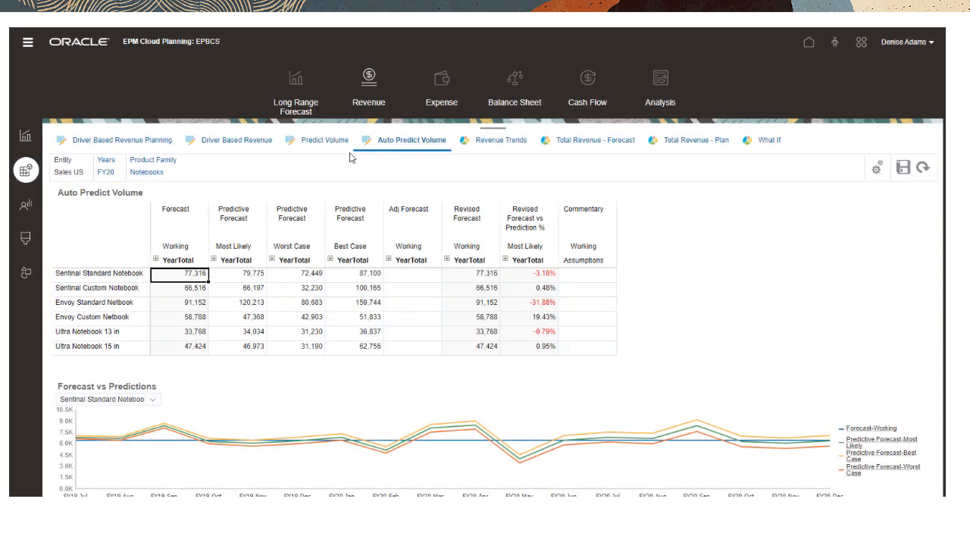
Step: Change the Auto Predict Volume form's Product Family from Notebooks to SmartPhones
click(327, 140)
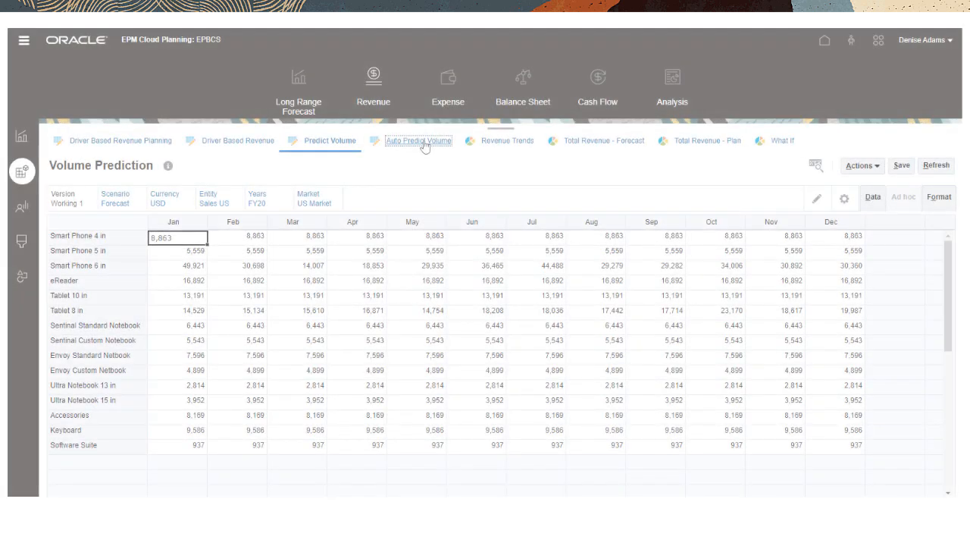
click(417, 140)
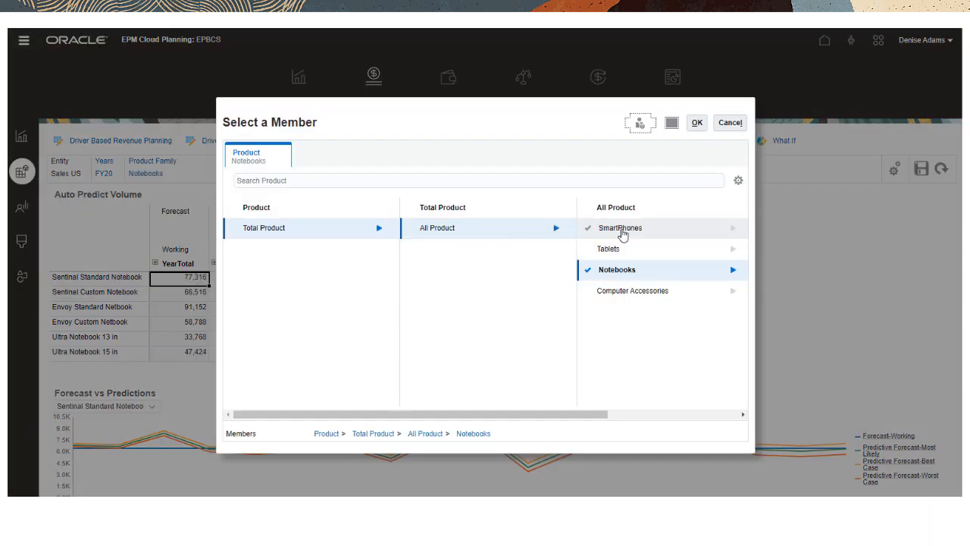
click(696, 122)
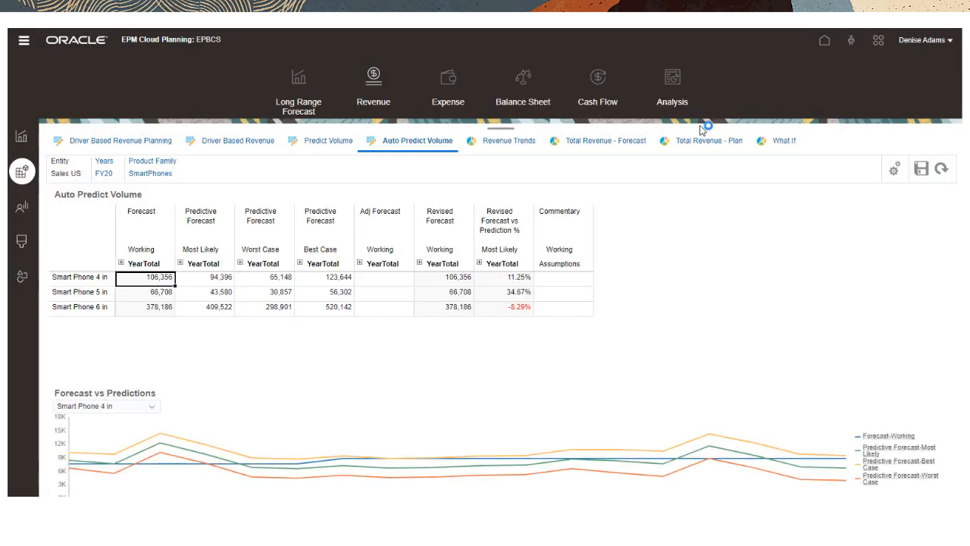
click(329, 141)
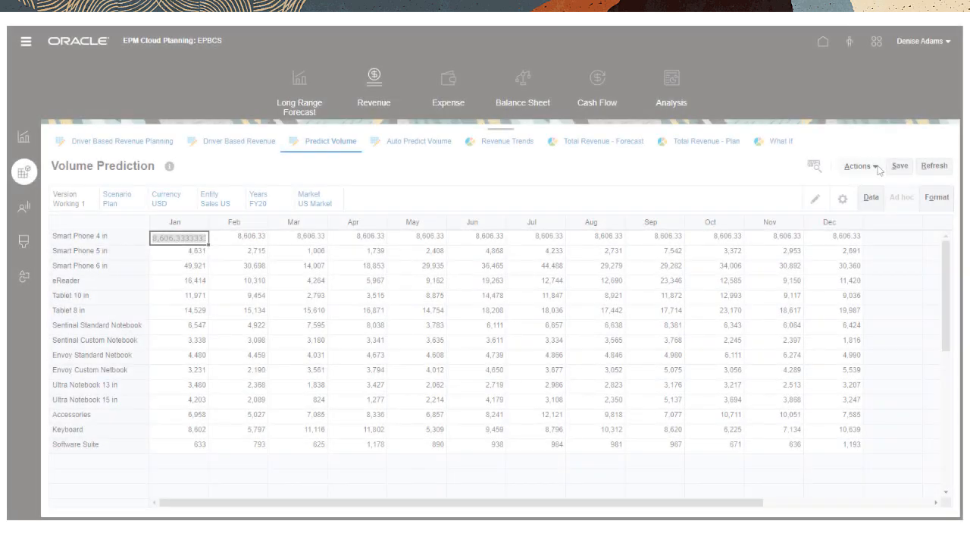
Step: Run Predictive Planning, chart Tablet 8 in, and start pasting predictions into Forecast
click(859, 165)
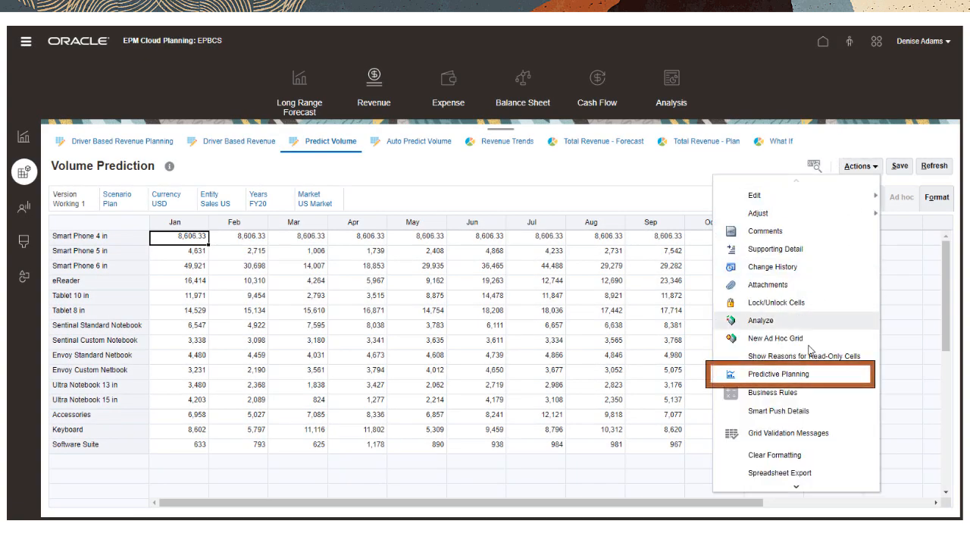
click(775, 372)
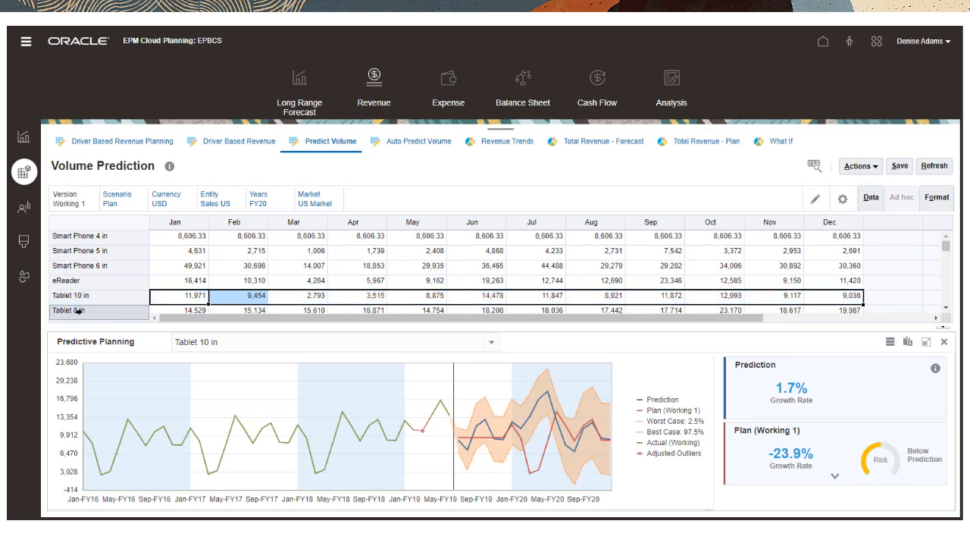
click(98, 310)
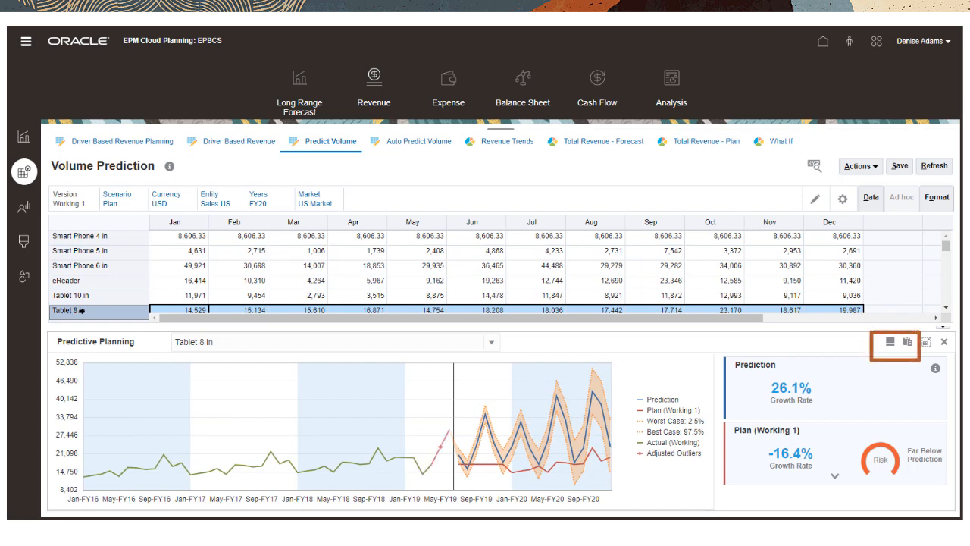
click(906, 348)
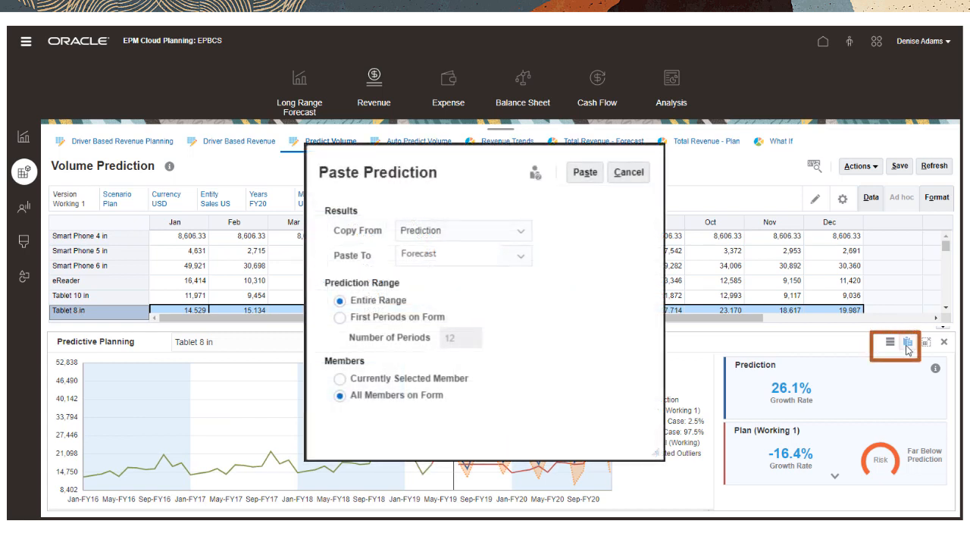